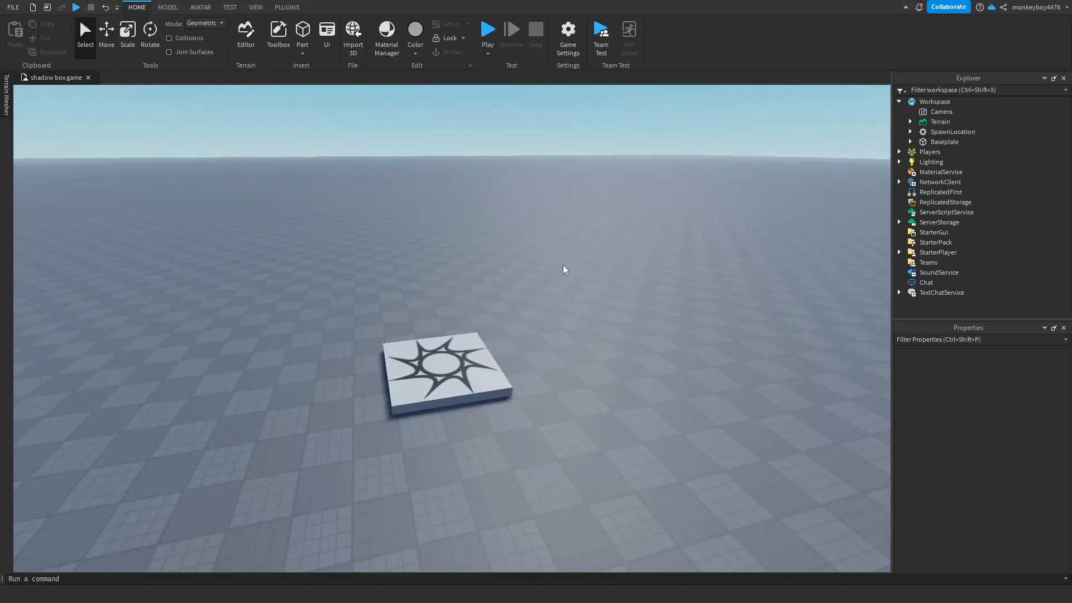
mouse_move(570, 266)
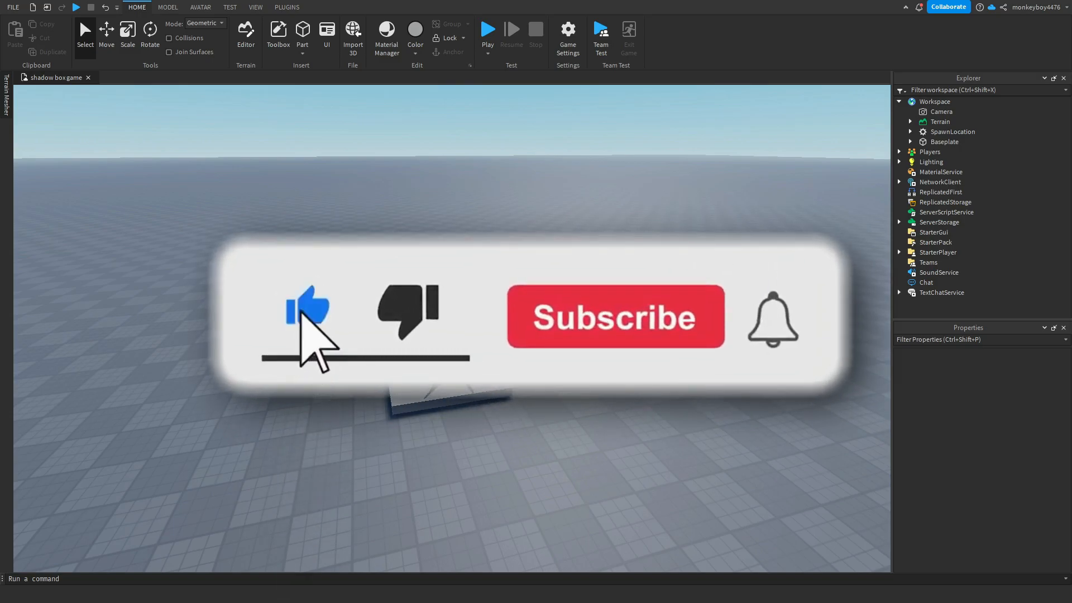
Insert the Shadow Boxing Kit from My Models, placing the boxing ring with its 0/2 counter in the world.
click(614, 317)
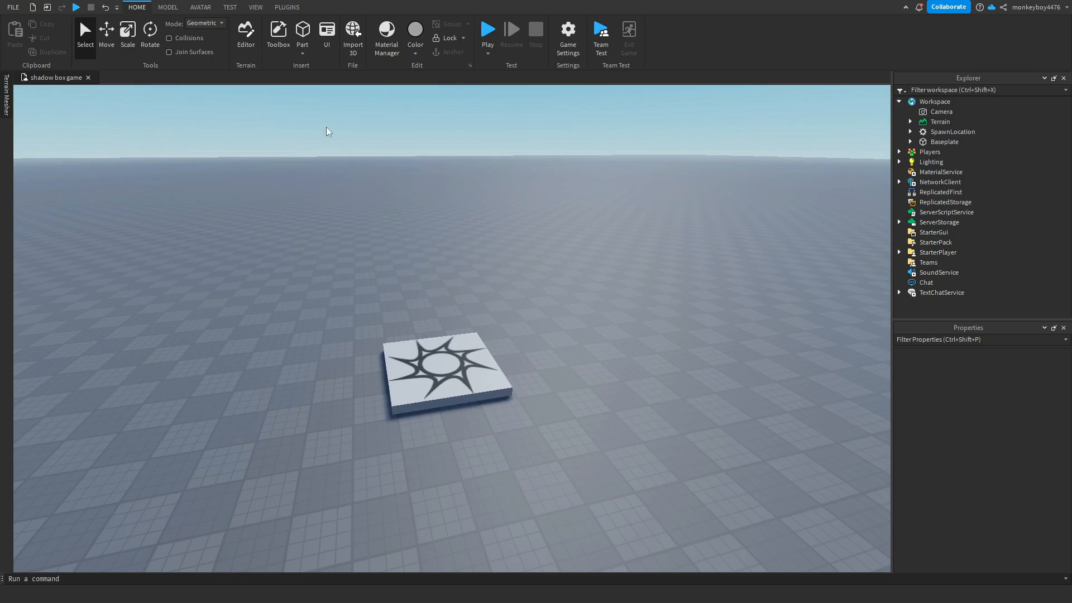
click(278, 31)
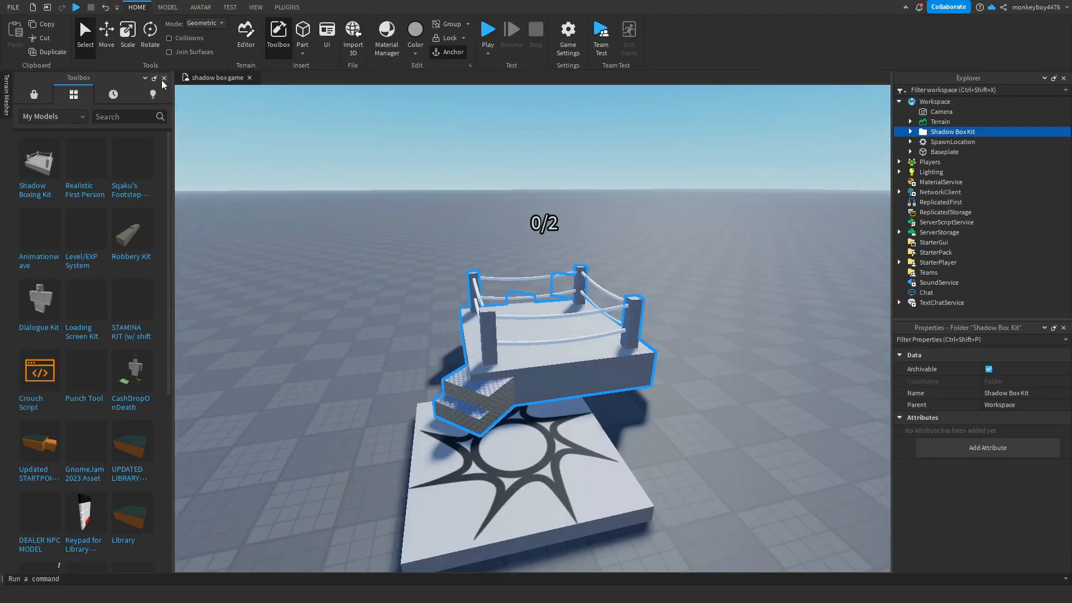
click(163, 78)
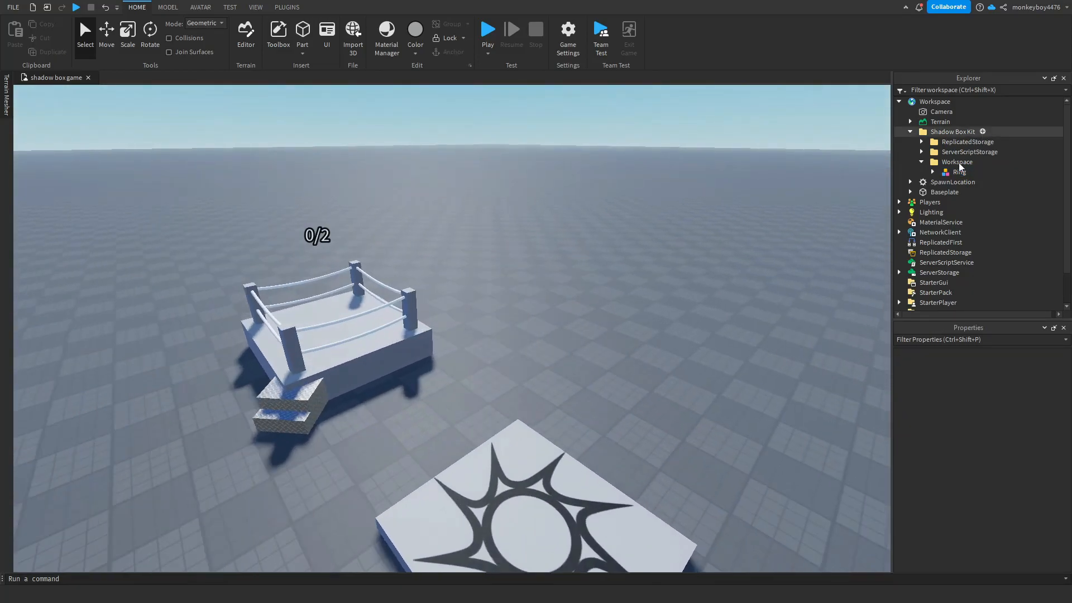
Distribute Ring to Workspace, Events to ReplicatedStorage and EventsScripts to ServerScriptService, removing the empty kit folder.
click(922, 162)
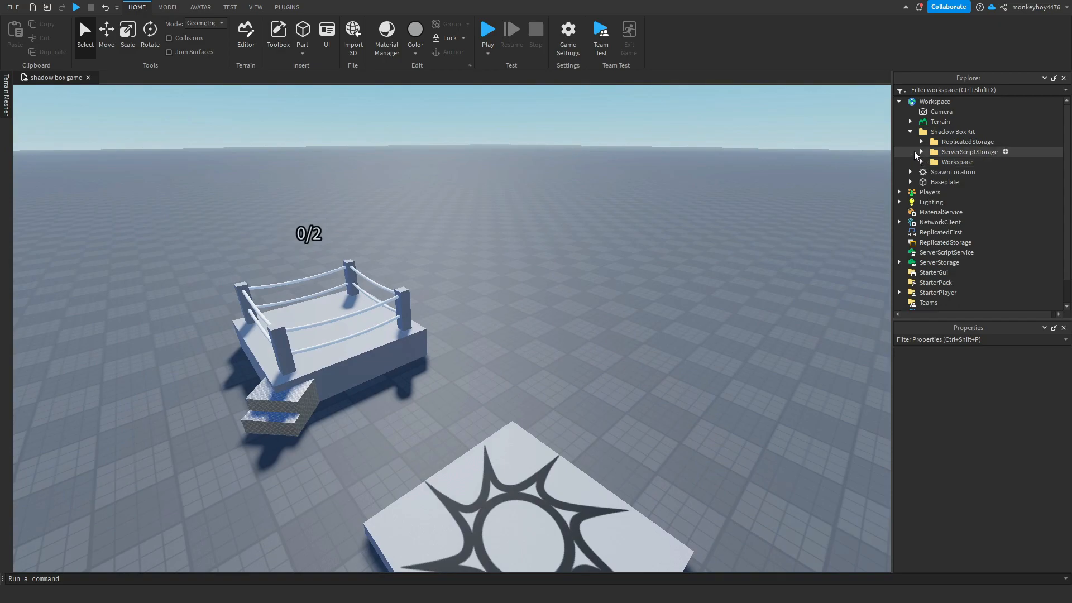
click(910, 131)
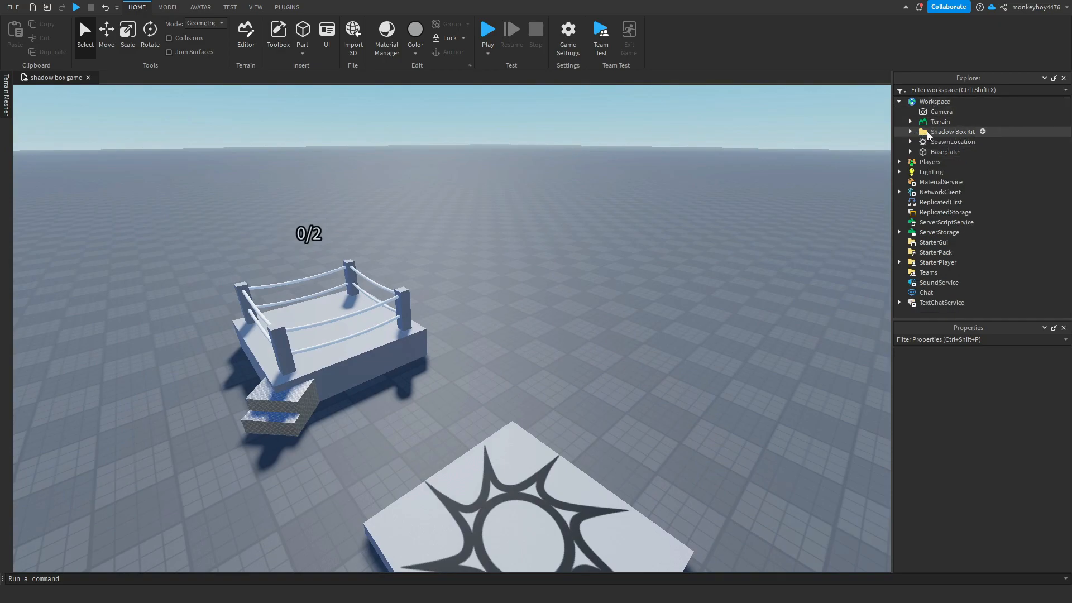
click(910, 131)
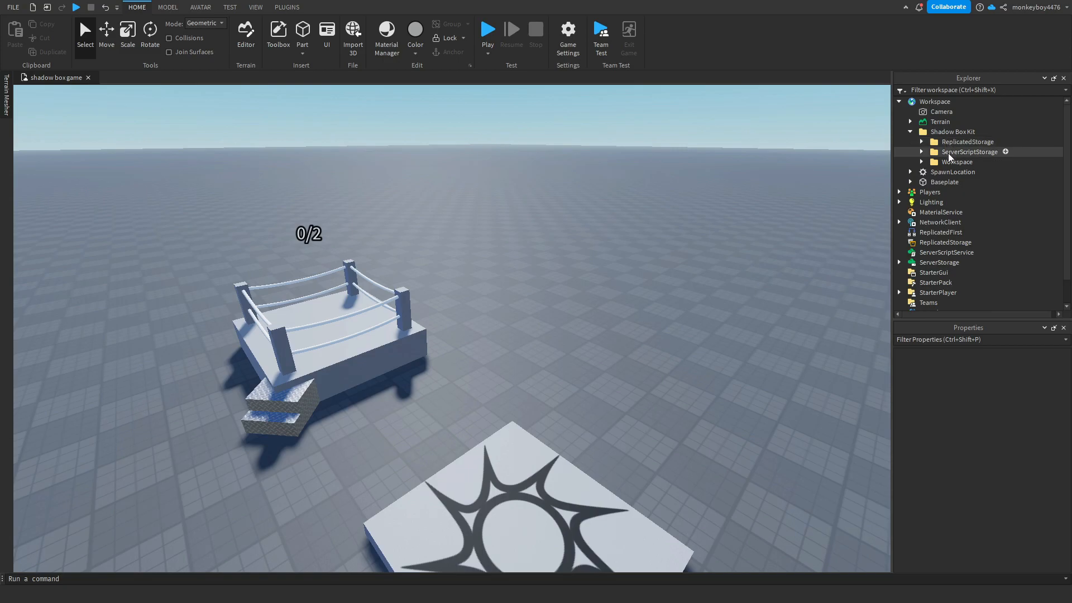
click(956, 181)
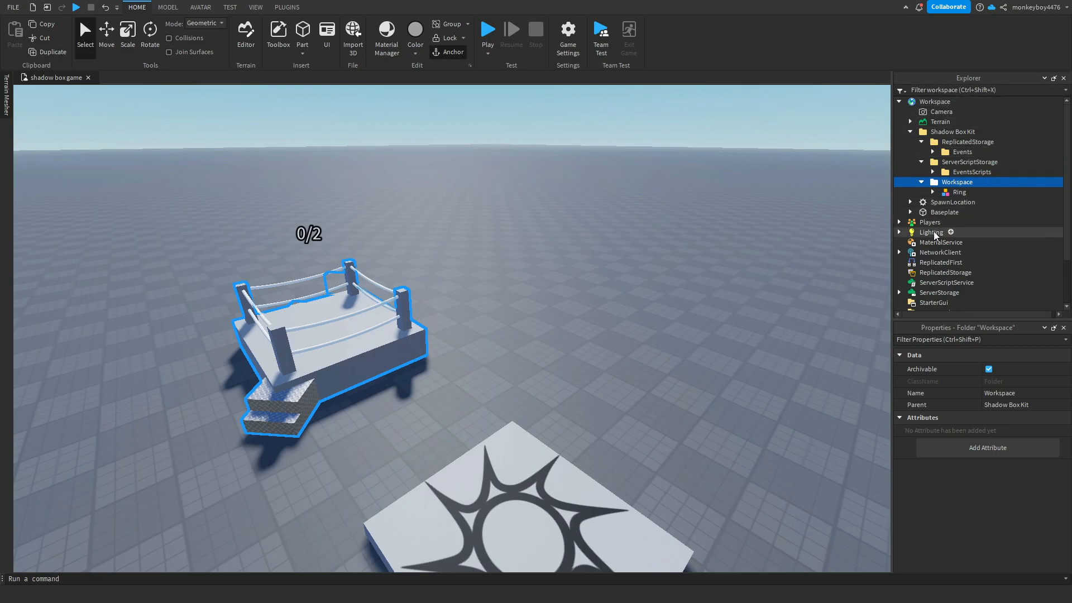
click(965, 141)
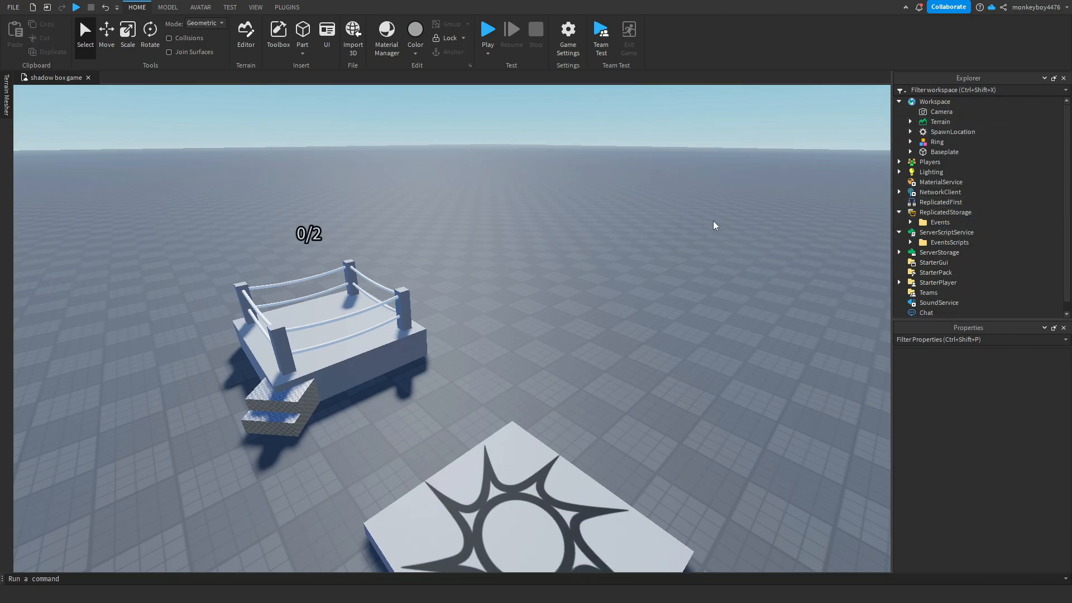
click(486, 29)
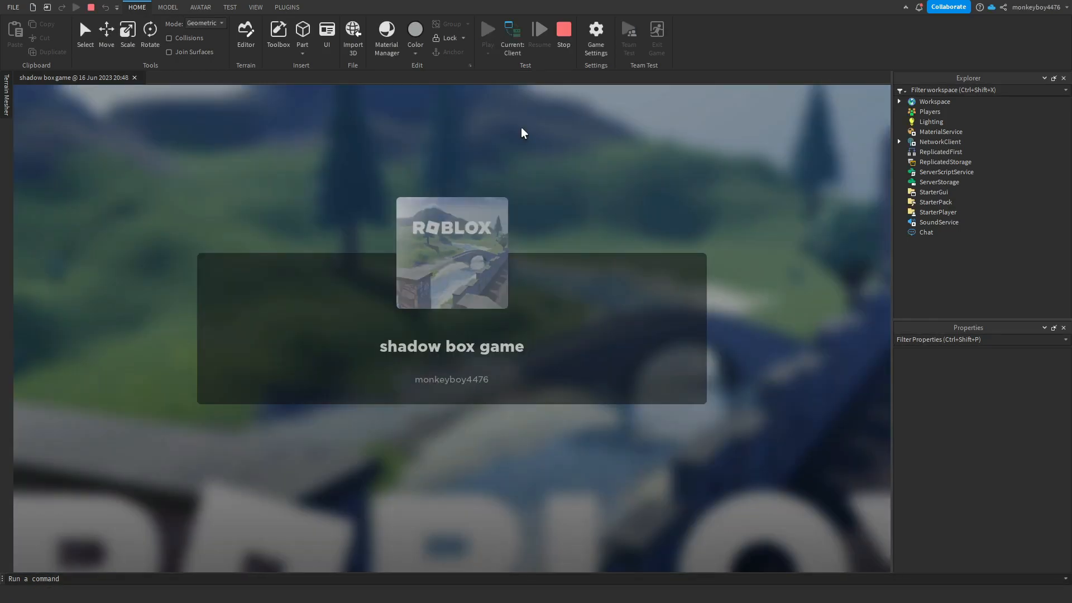
click(488, 29)
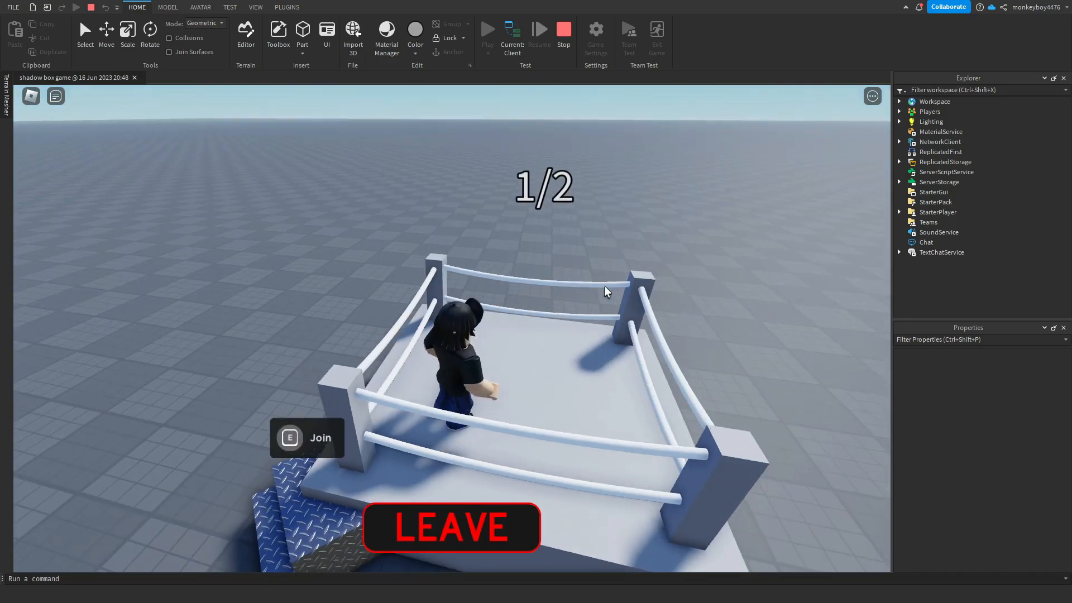
click(229, 6)
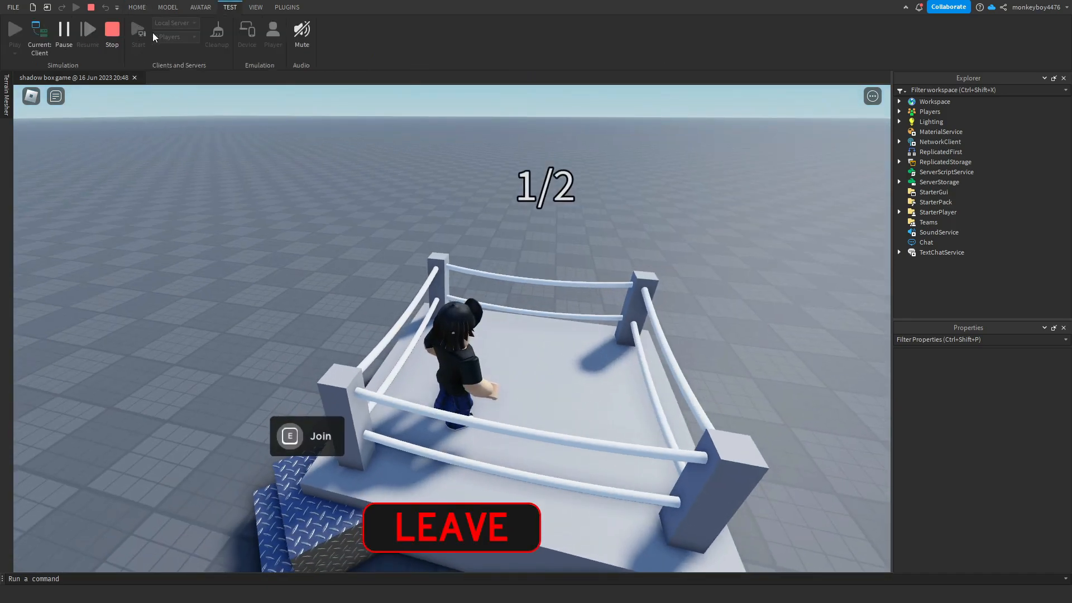
click(137, 7)
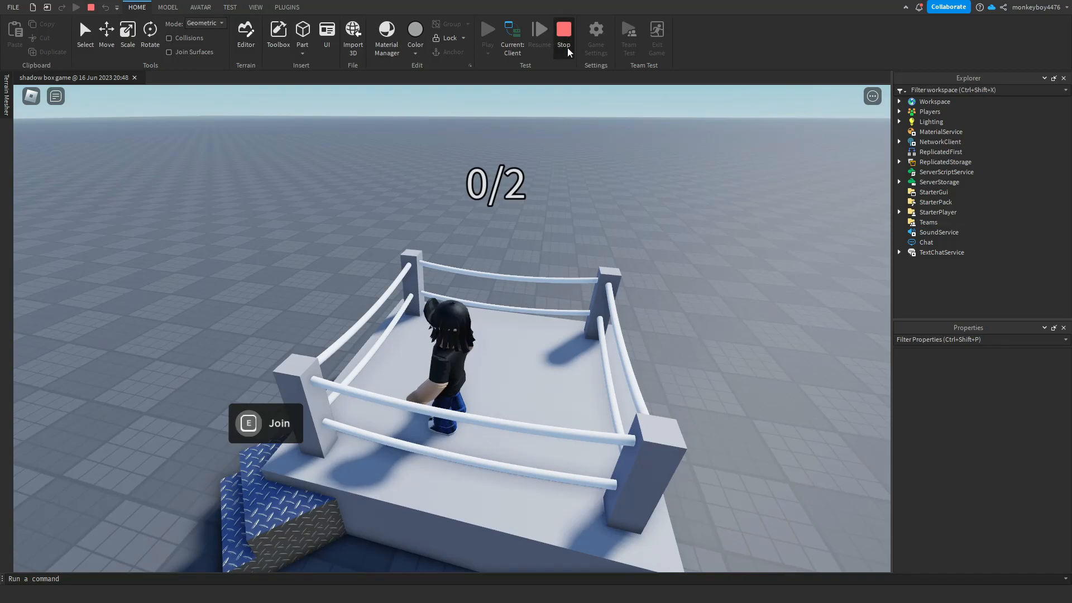
click(564, 29)
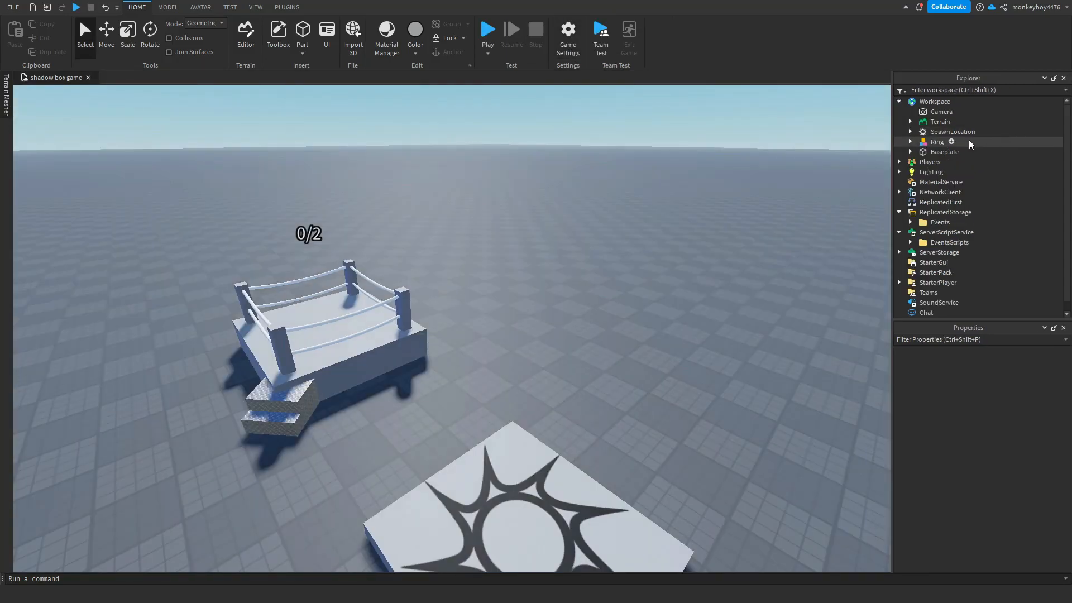
Expand the Ring model and its PlayersInRing folder to reveal the spawn point blocks.
click(910, 141)
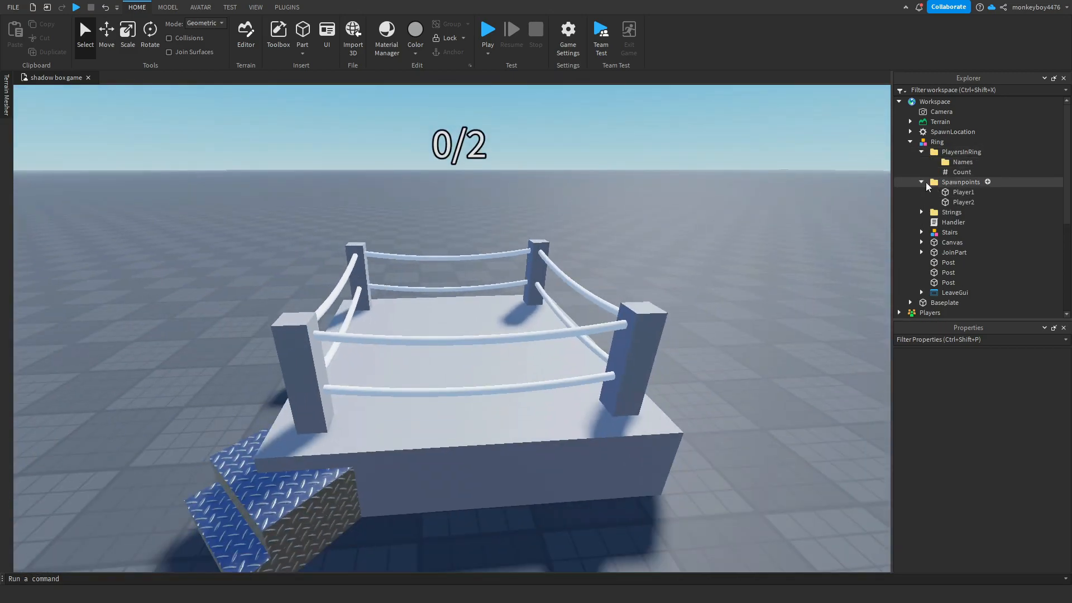
click(960, 152)
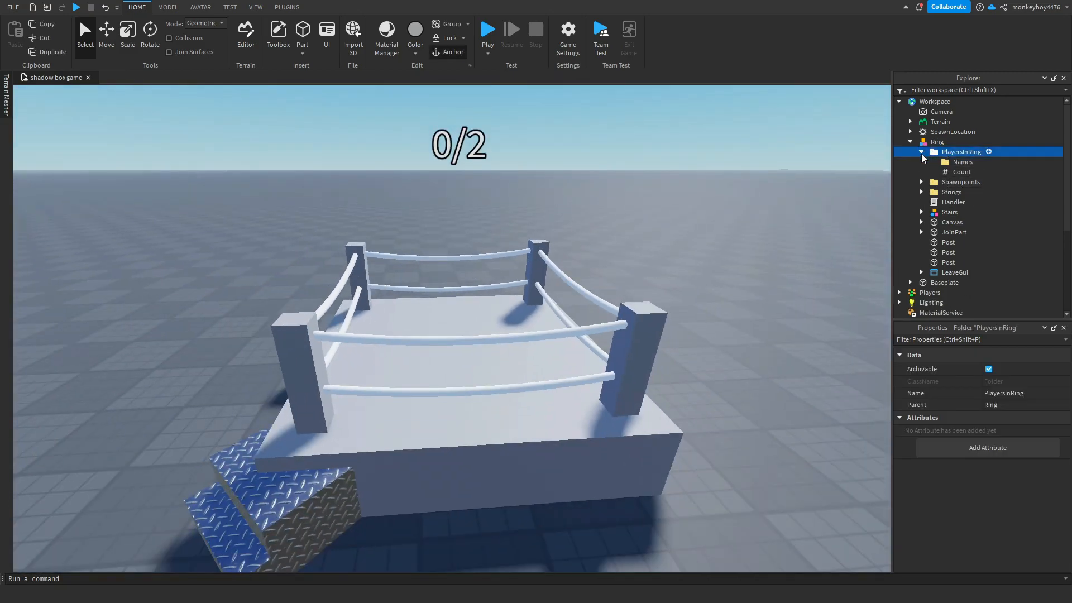
click(919, 181)
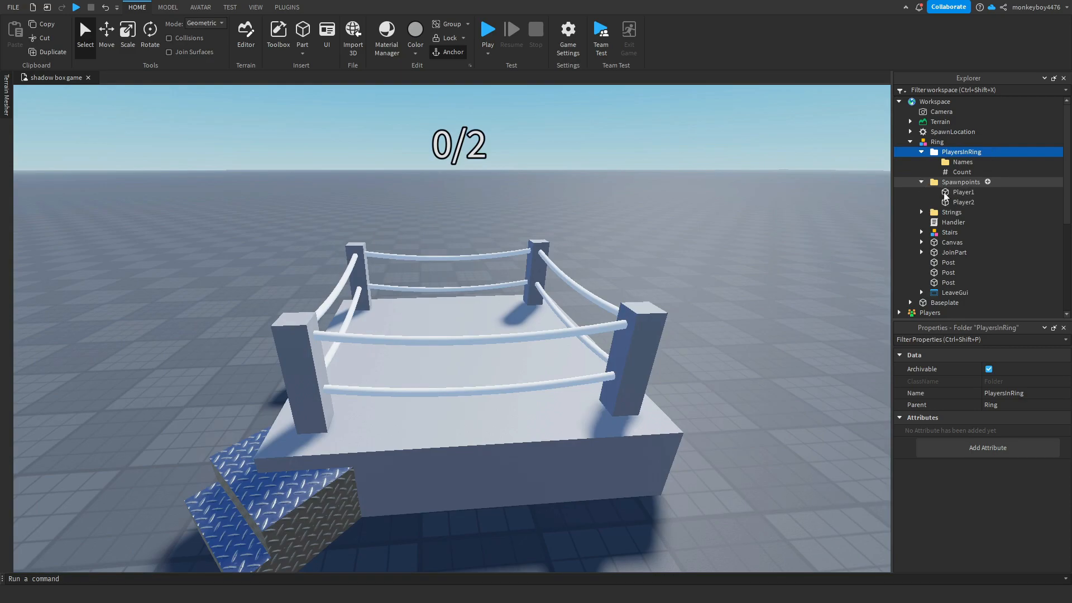
Review the Player2 spawn point's properties, then fold the PlayersInRing folder away.
click(963, 192)
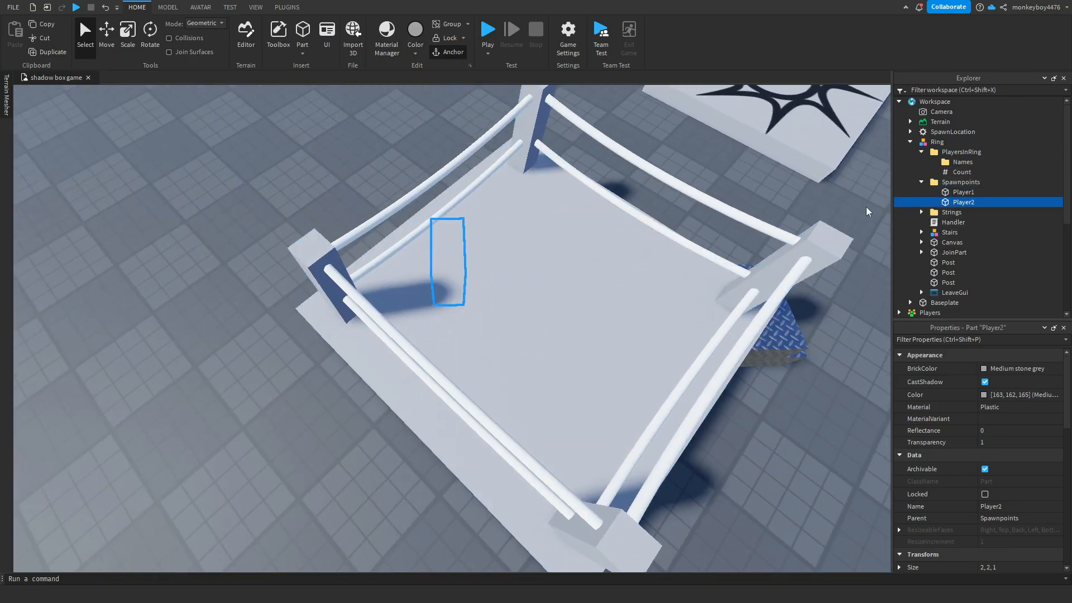
click(106, 33)
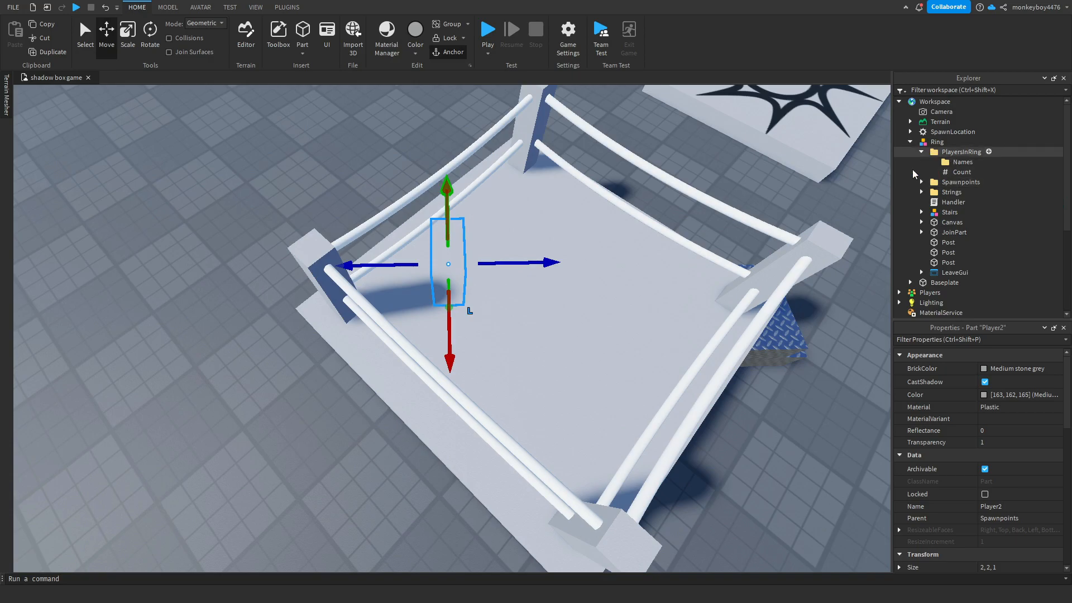
click(960, 152)
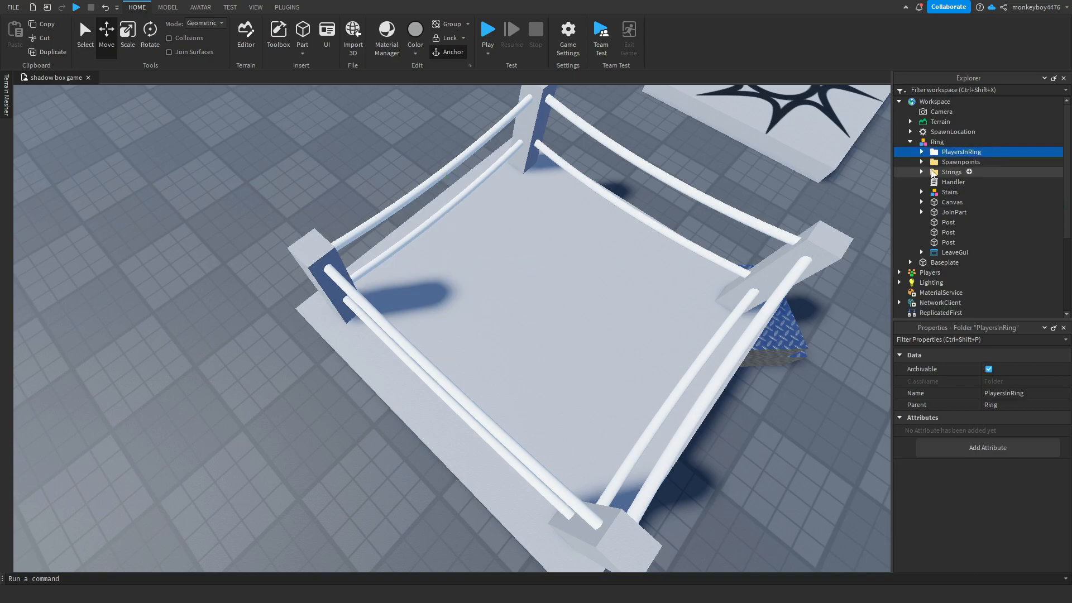
click(951, 172)
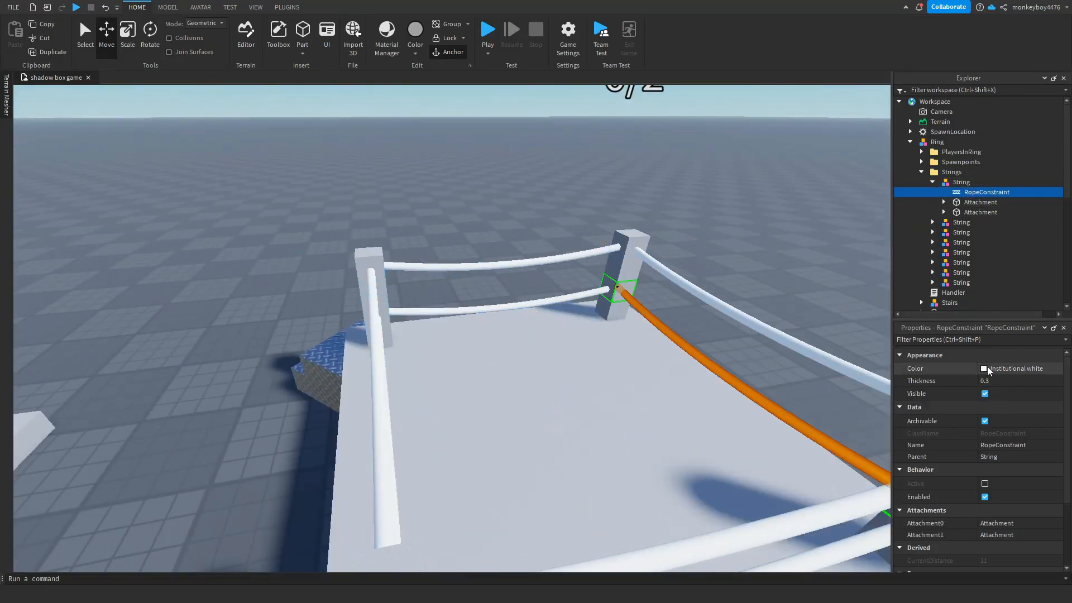
click(984, 369)
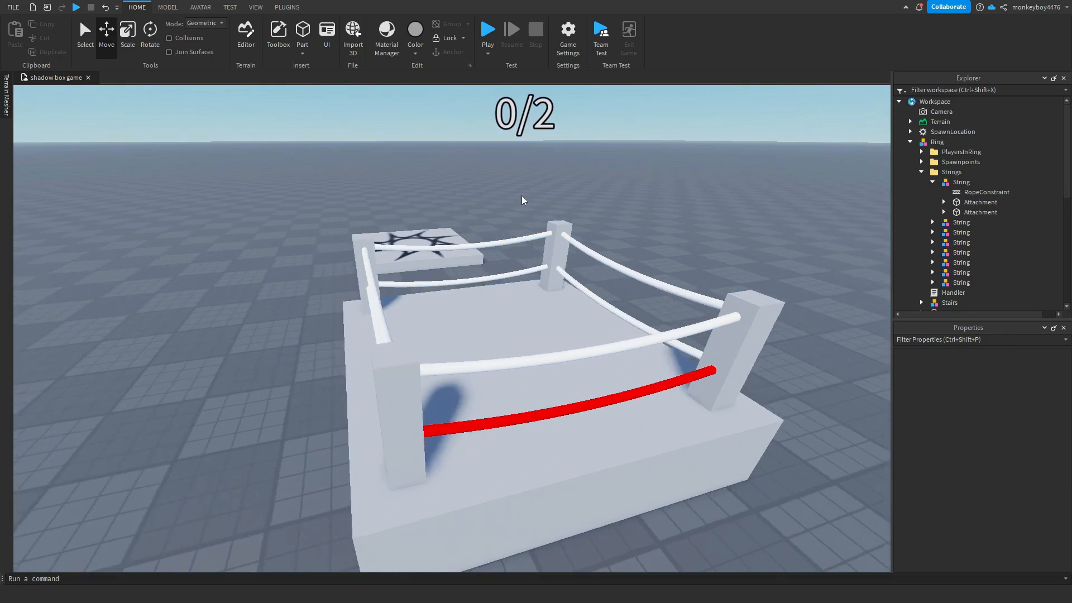
click(987, 192)
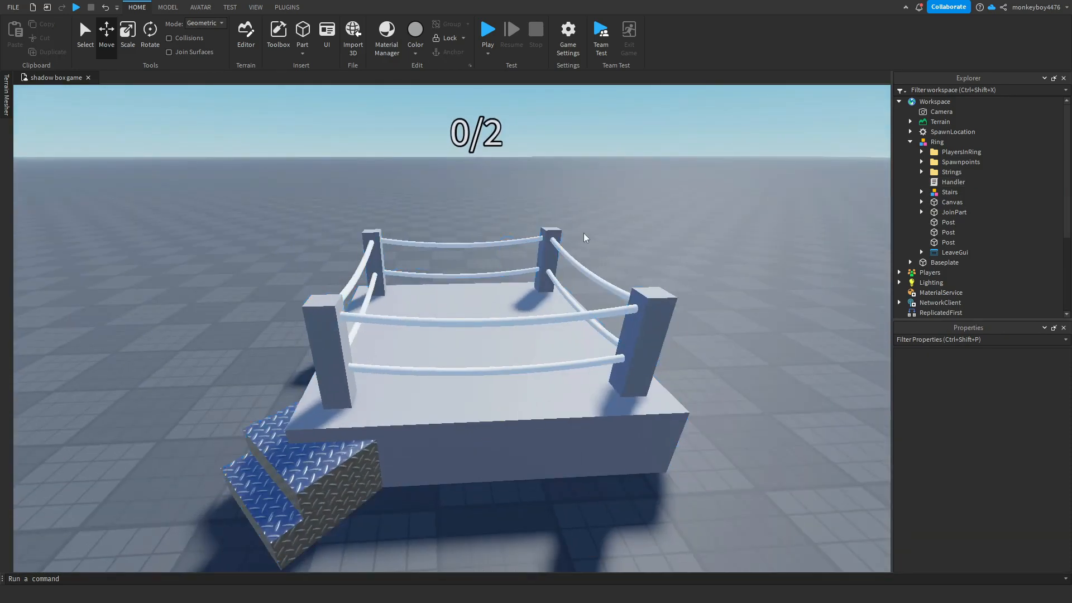
Inspect the JoinPart block beside the stairs and its Attachment.
click(954, 181)
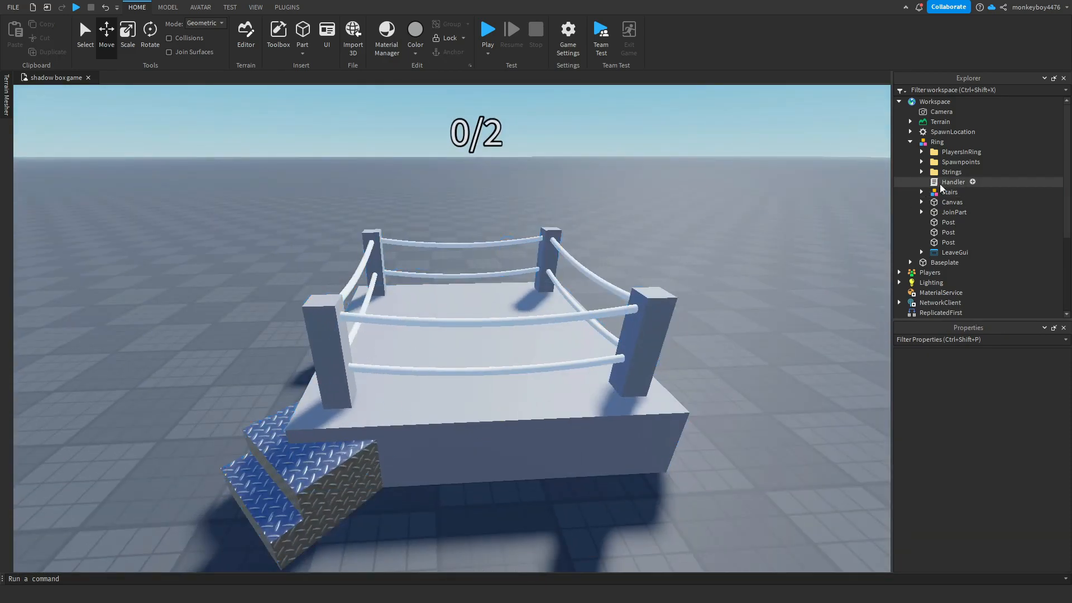
click(954, 212)
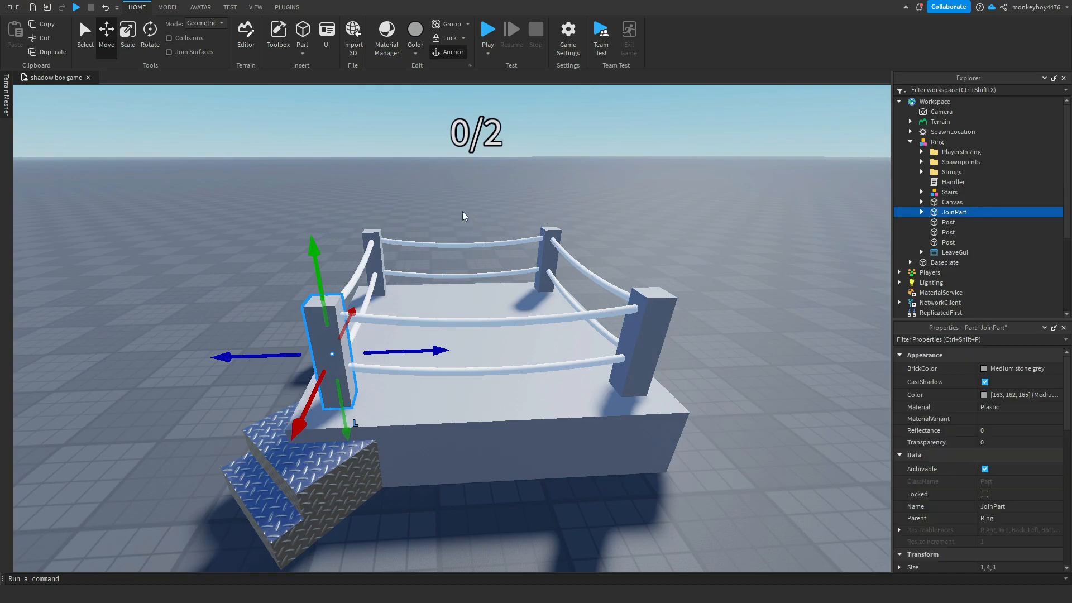
mouse_move(929, 215)
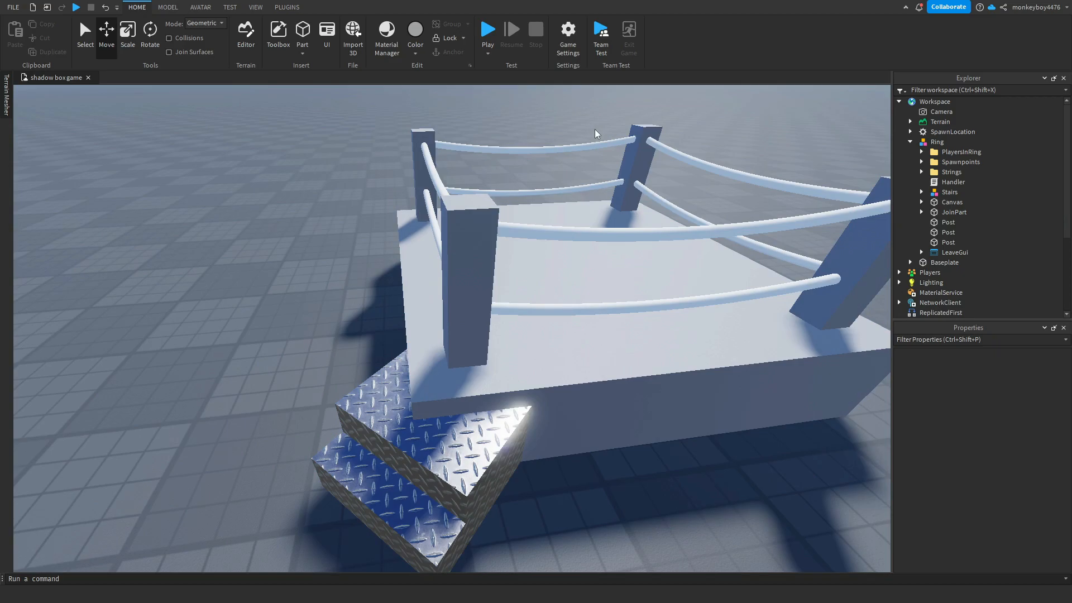
click(953, 212)
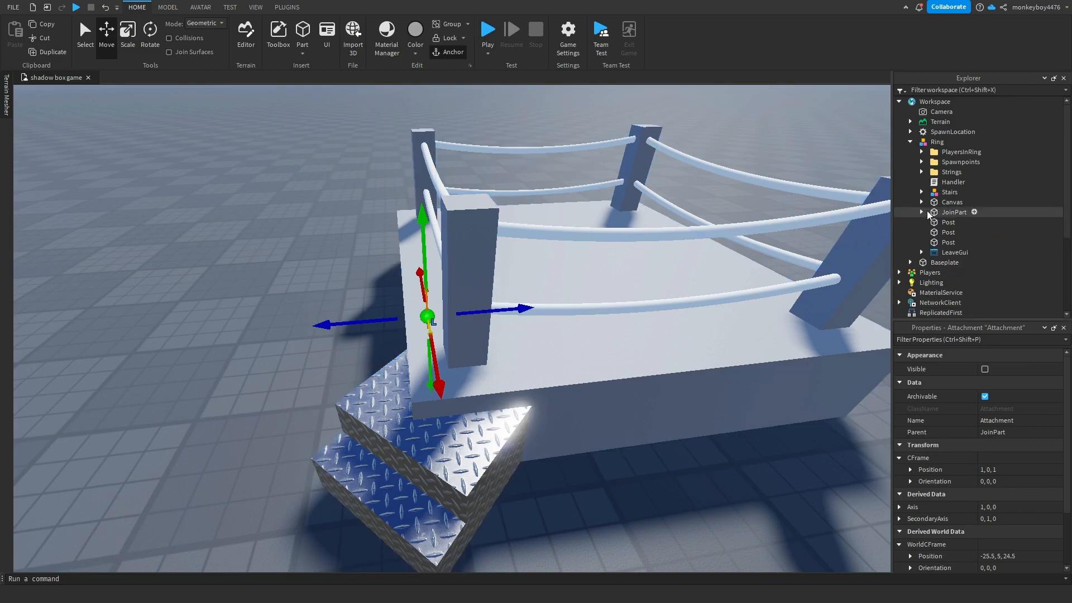
Inspect the Canvas platform and the PlayerCount display it contains.
click(951, 201)
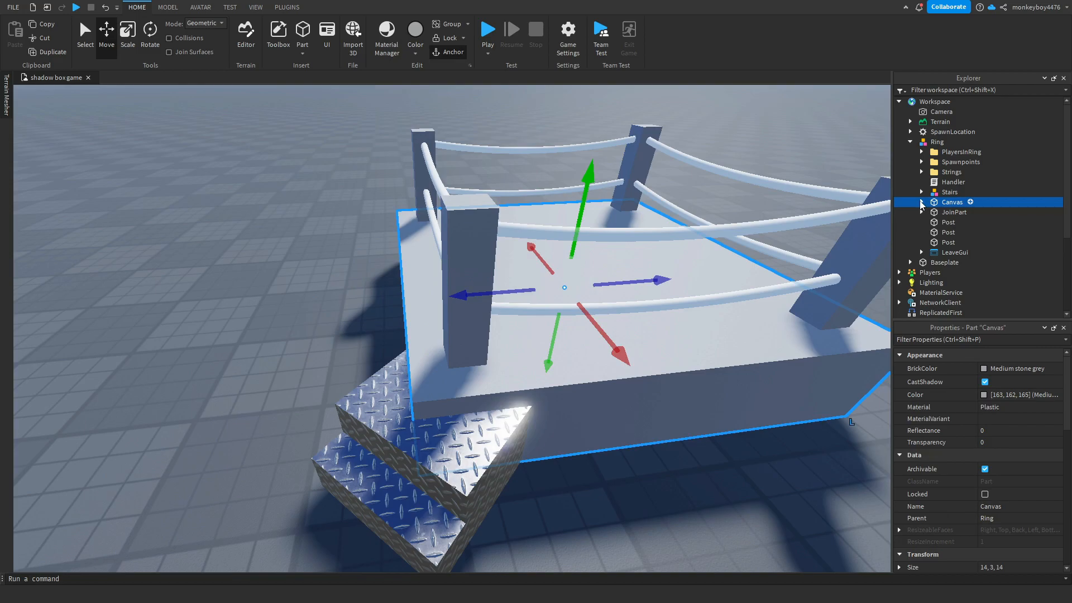
click(922, 202)
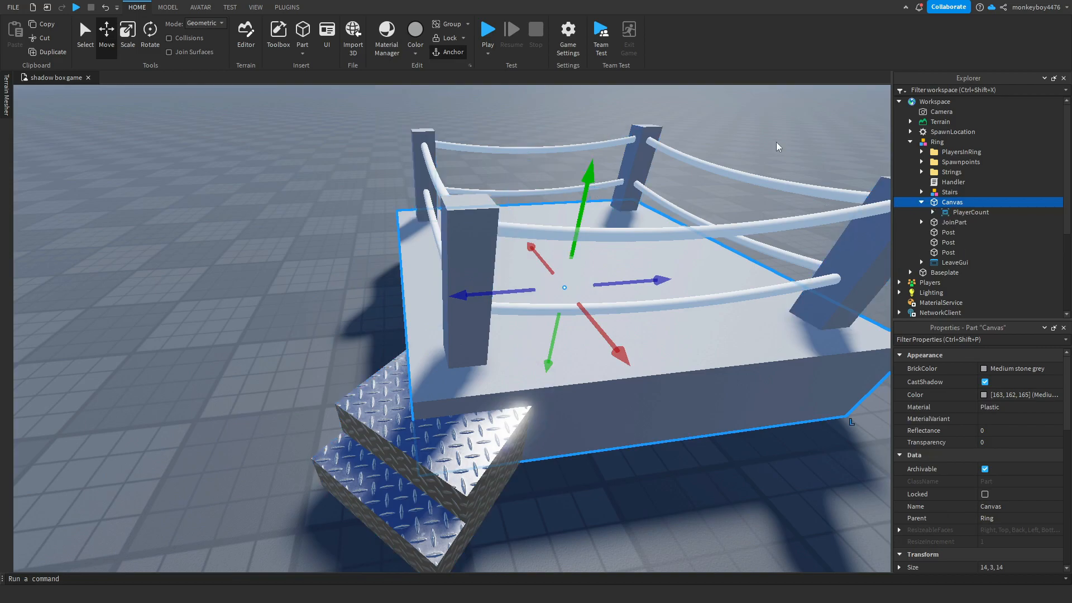
mouse_move(382, 332)
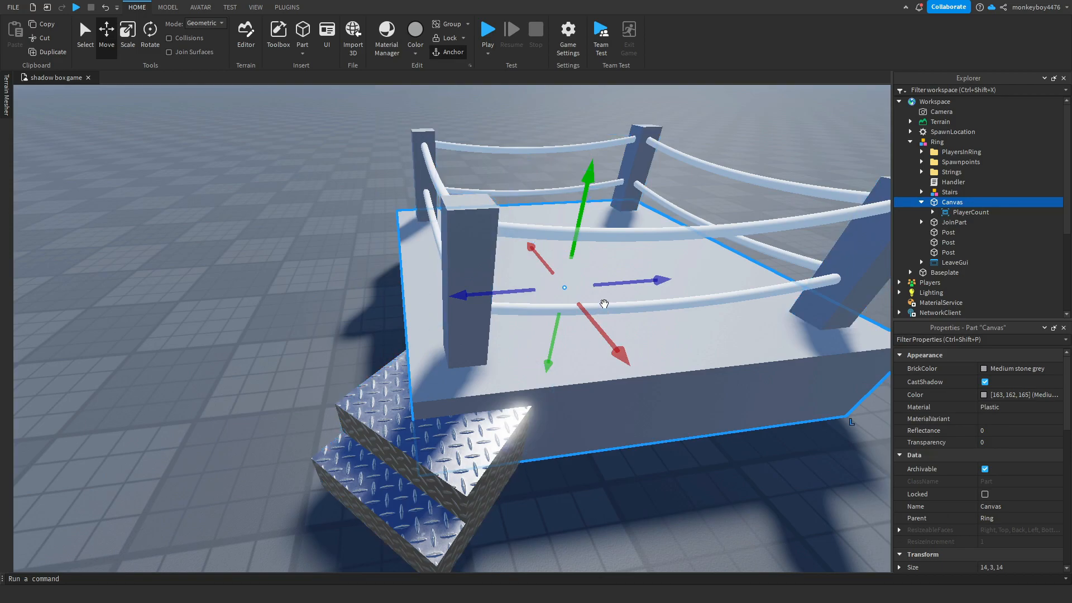
click(970, 212)
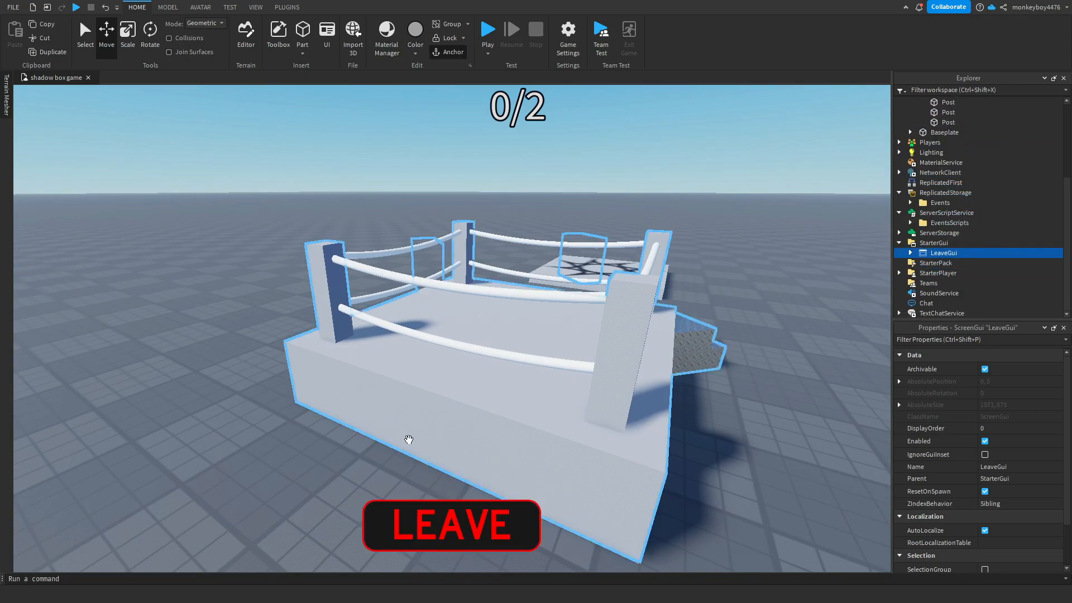
Review the LeaveGui's LEAVE TextButton and its scripted properties.
click(909, 252)
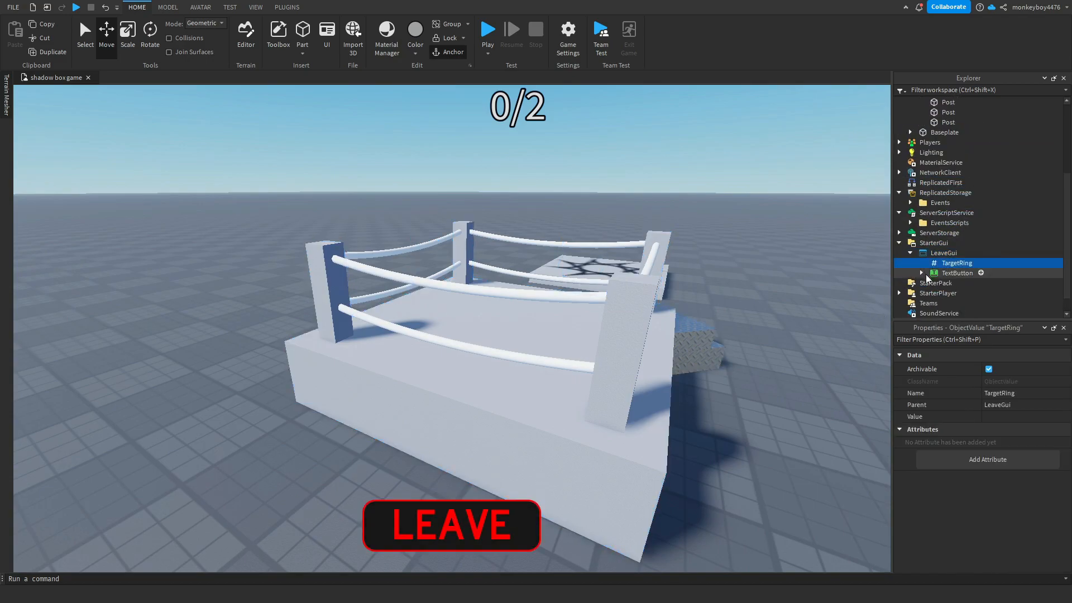
click(956, 272)
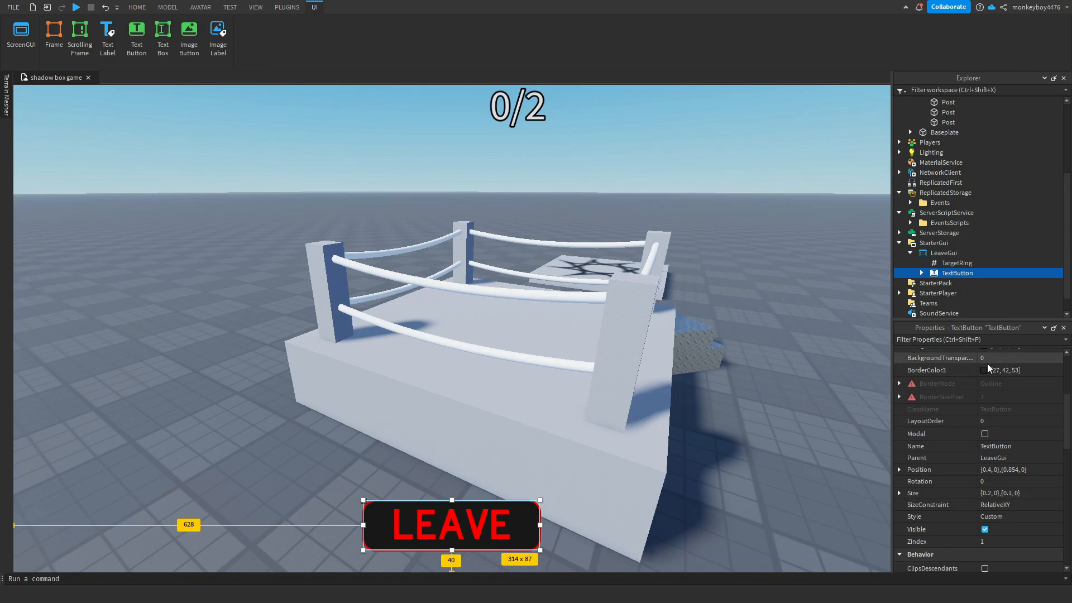
scroll(down, 3)
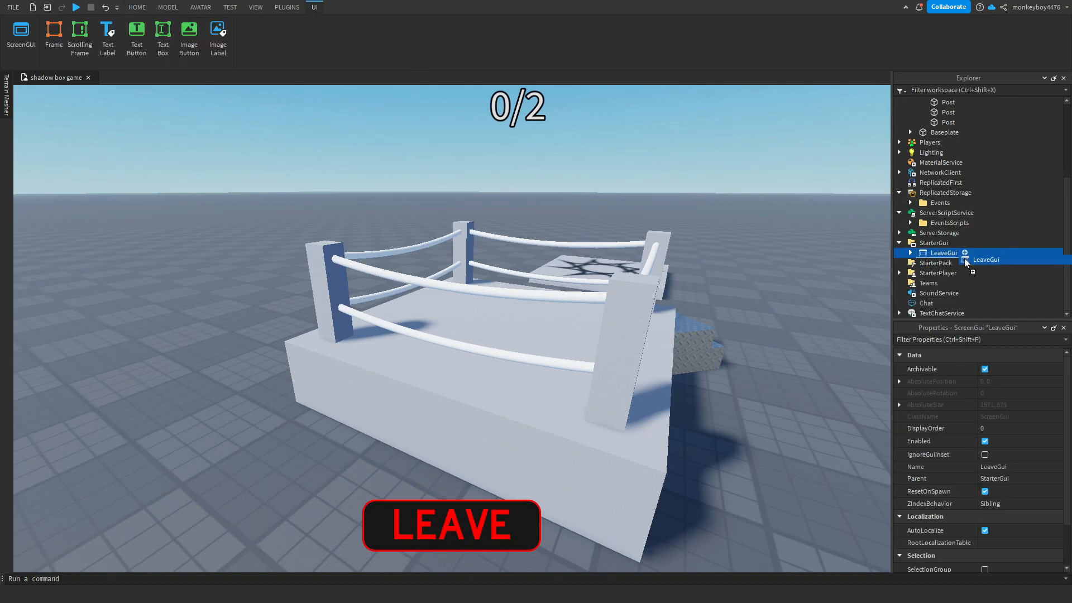
Check the TargetRing object value and leave the GUI back inside the Ring model, selection cleared.
click(910, 253)
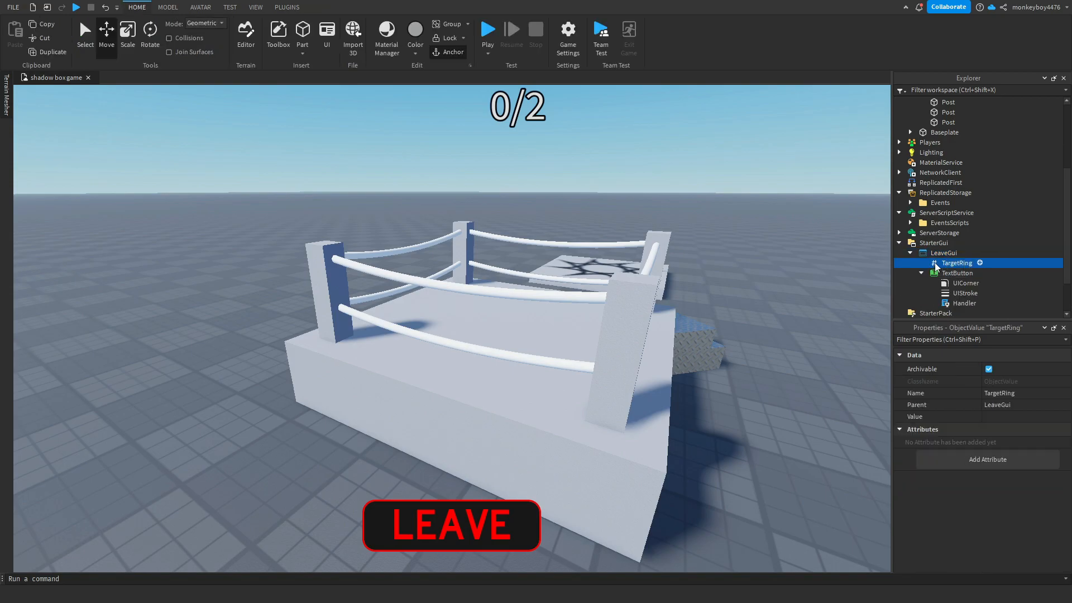
mouse_move(964, 295)
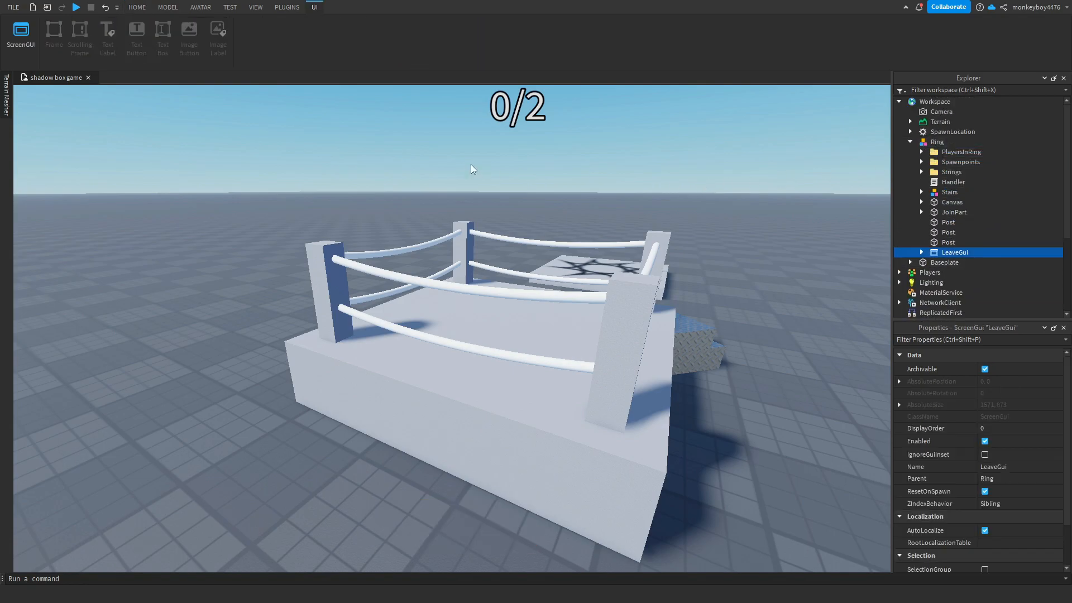
click(137, 6)
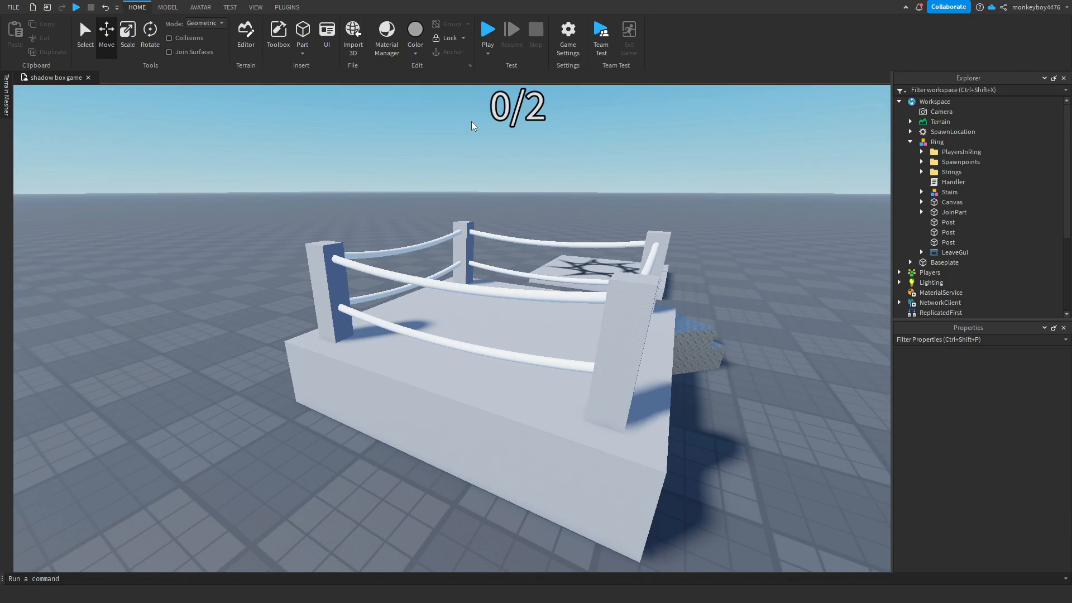